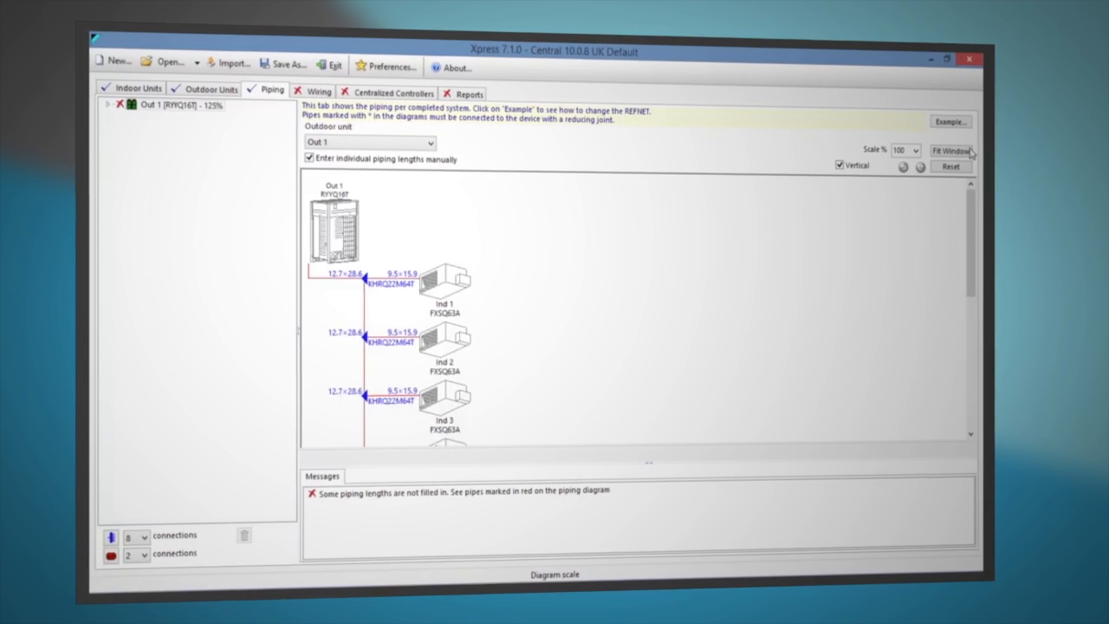
Step: Review the Out 1 piping diagram and its warning about unfilled pipe lengths
left_click(955, 149)
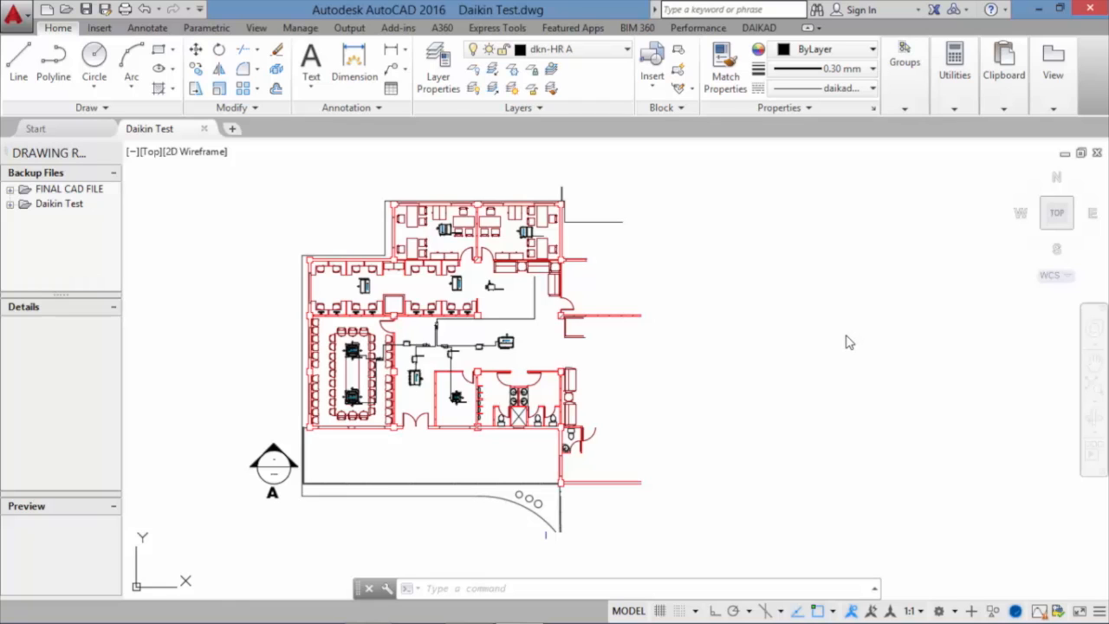
mouse_move(790, 325)
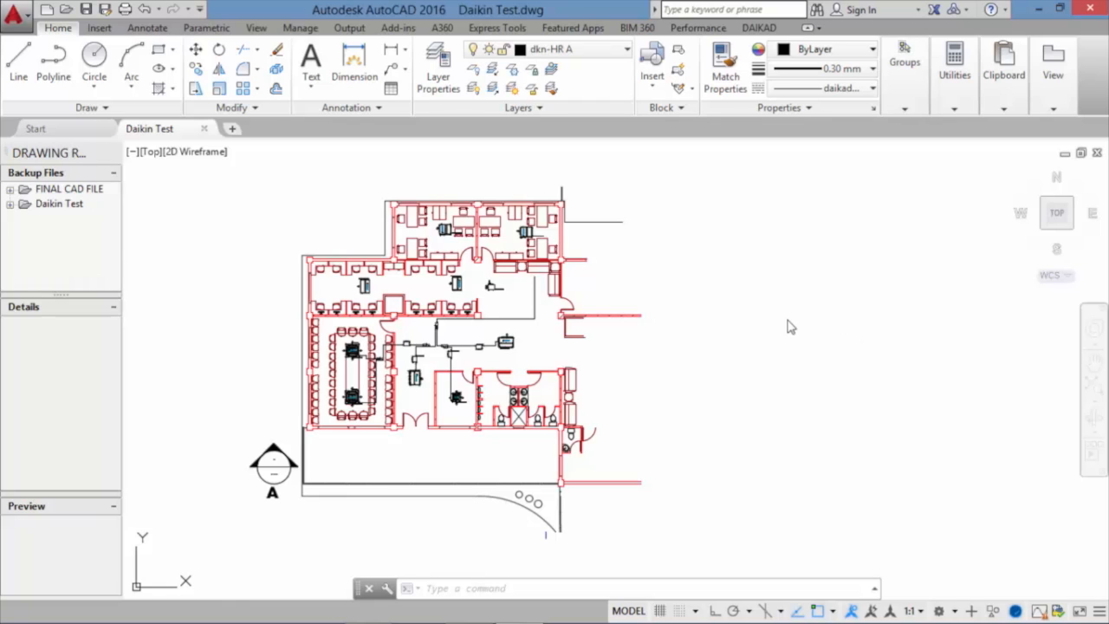
mouse_move(672, 170)
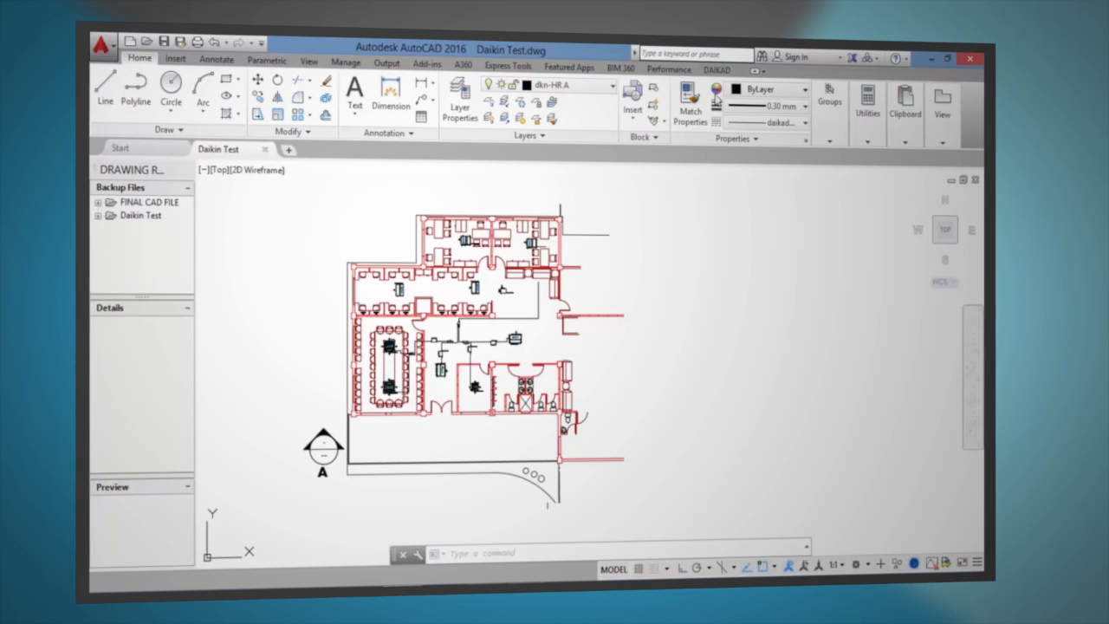
Step: Insert a Daikin indoor unit with Unidad Interior and rotate it into position in the plan
left_click(709, 69)
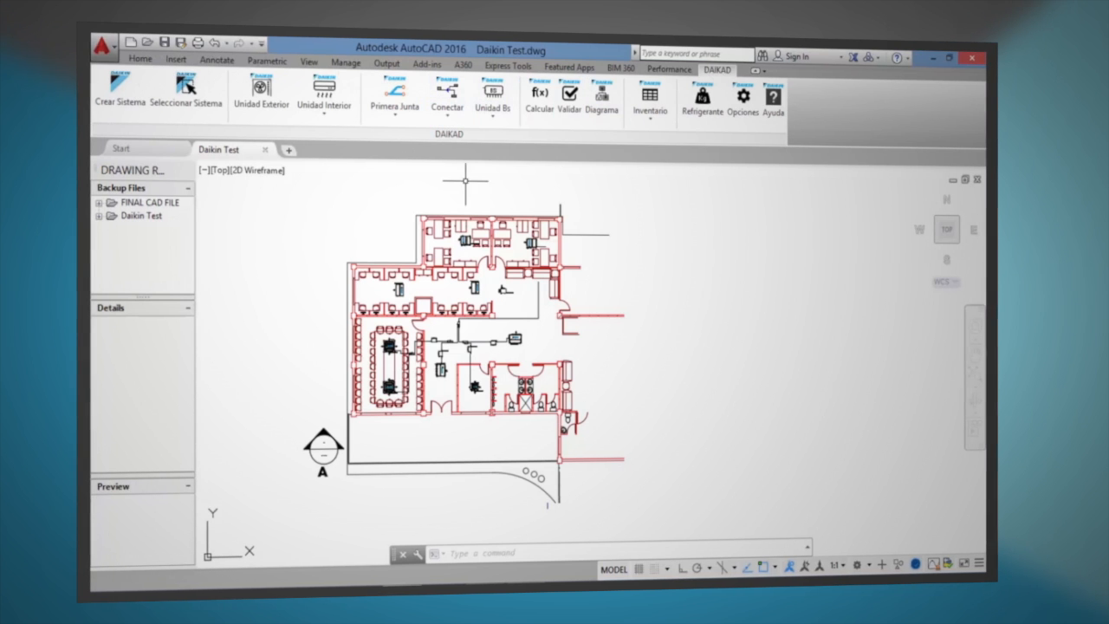
mouse_move(721, 319)
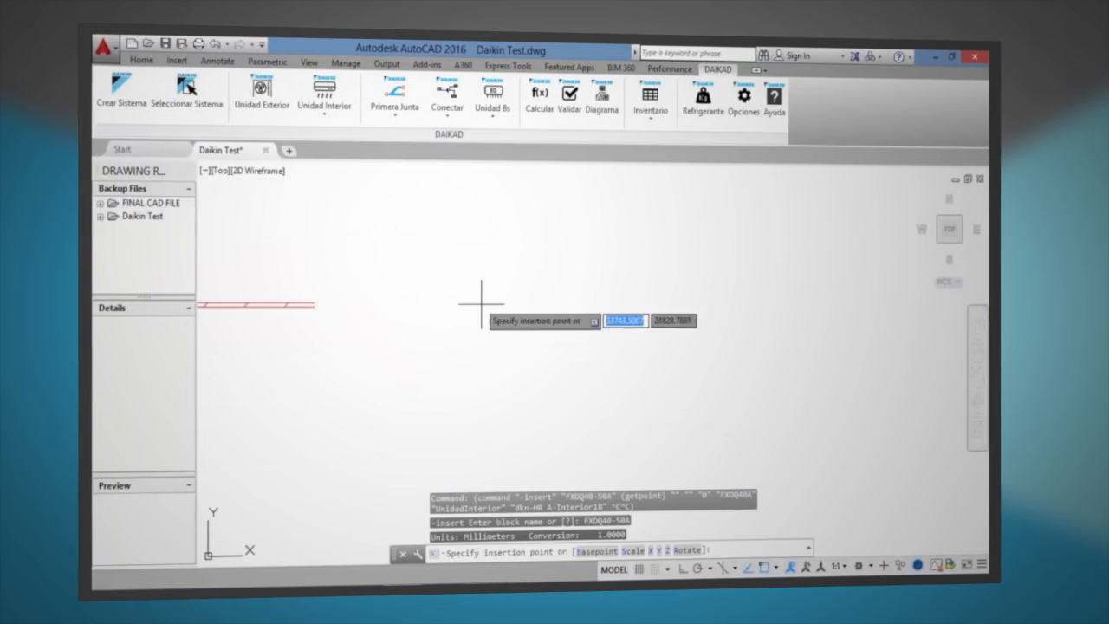
left_click(482, 302)
type("ROTATE")
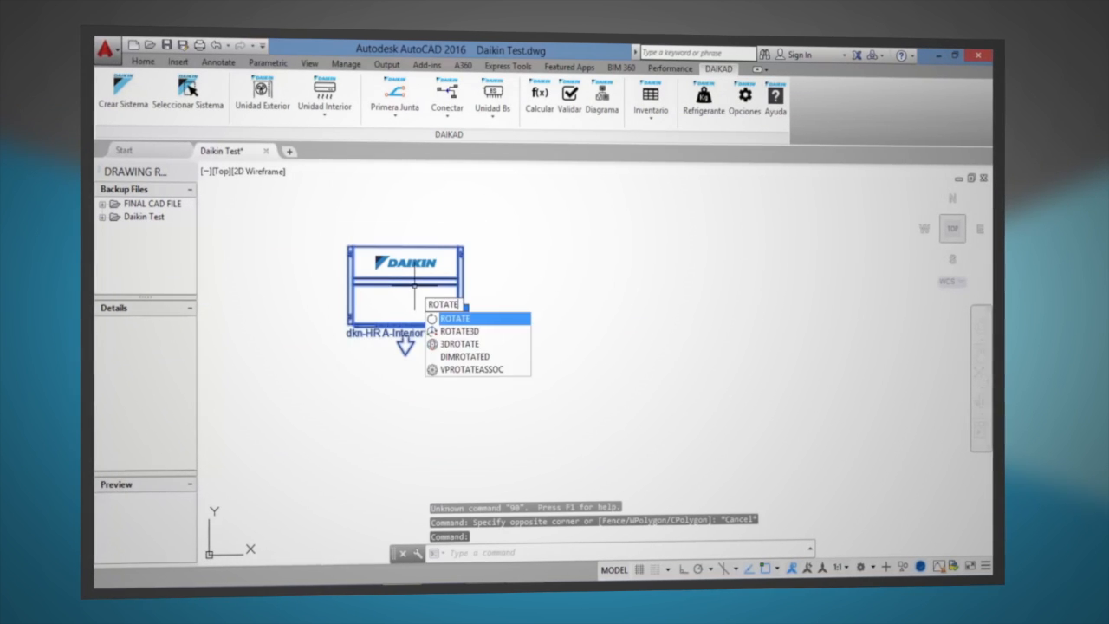
left_click(454, 319)
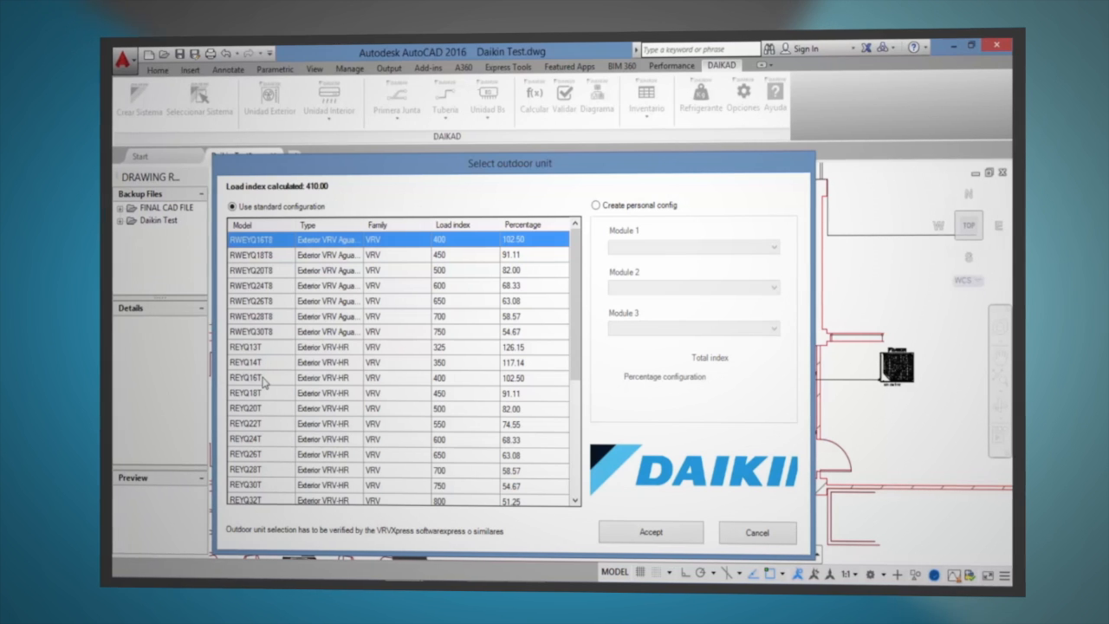
Step: Accept outdoor unit REYQ16T so it is placed and piped, then launch Validar on the system
left_click(251, 378)
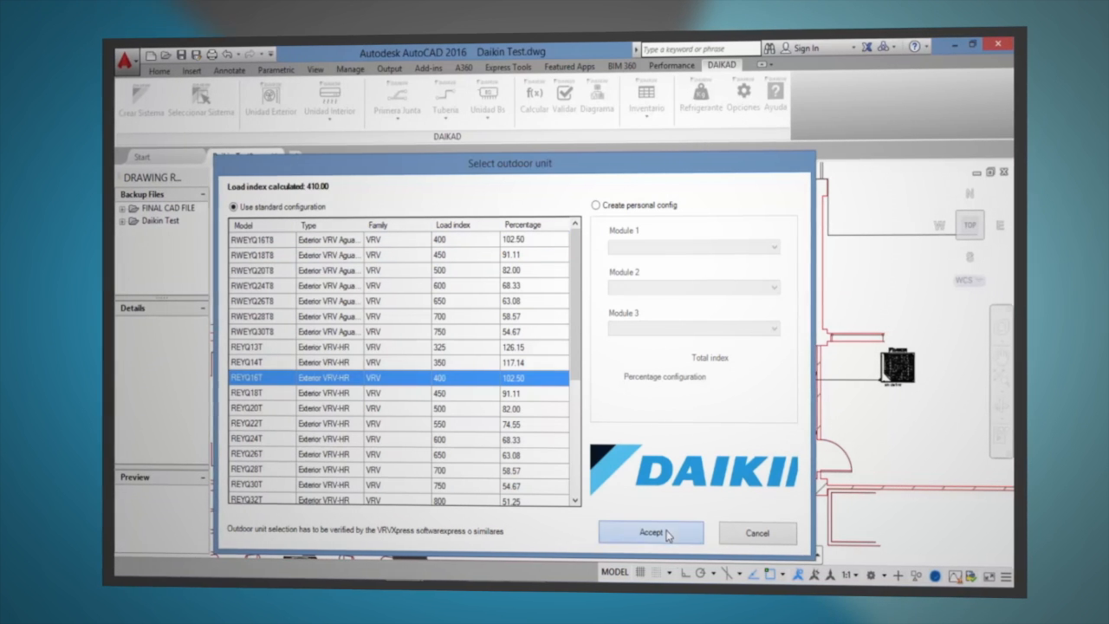
left_click(651, 532)
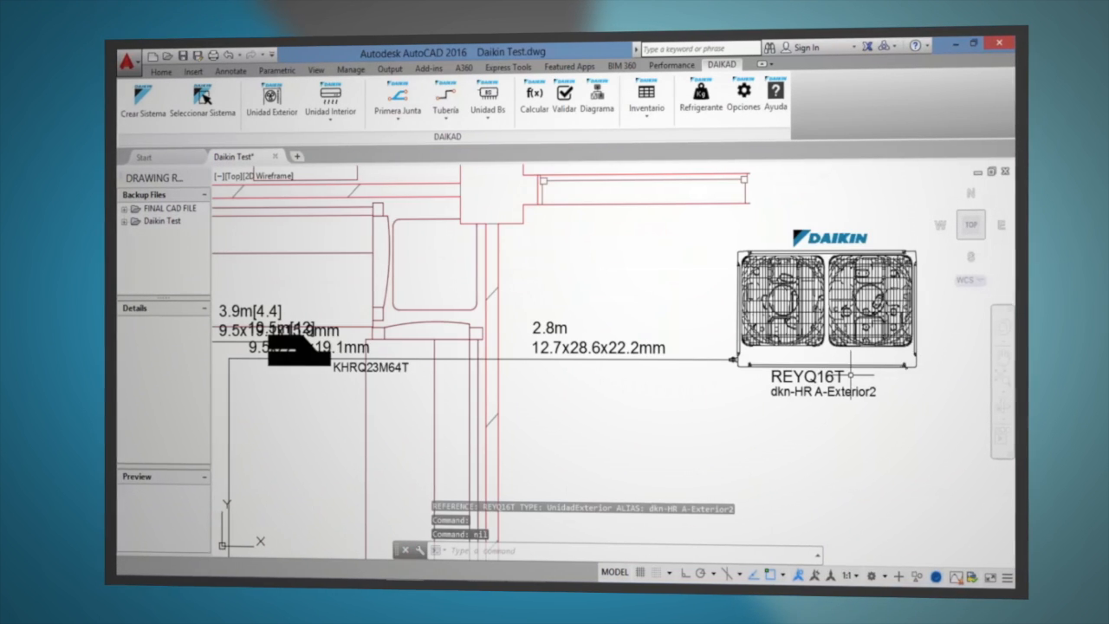
left_click(569, 94)
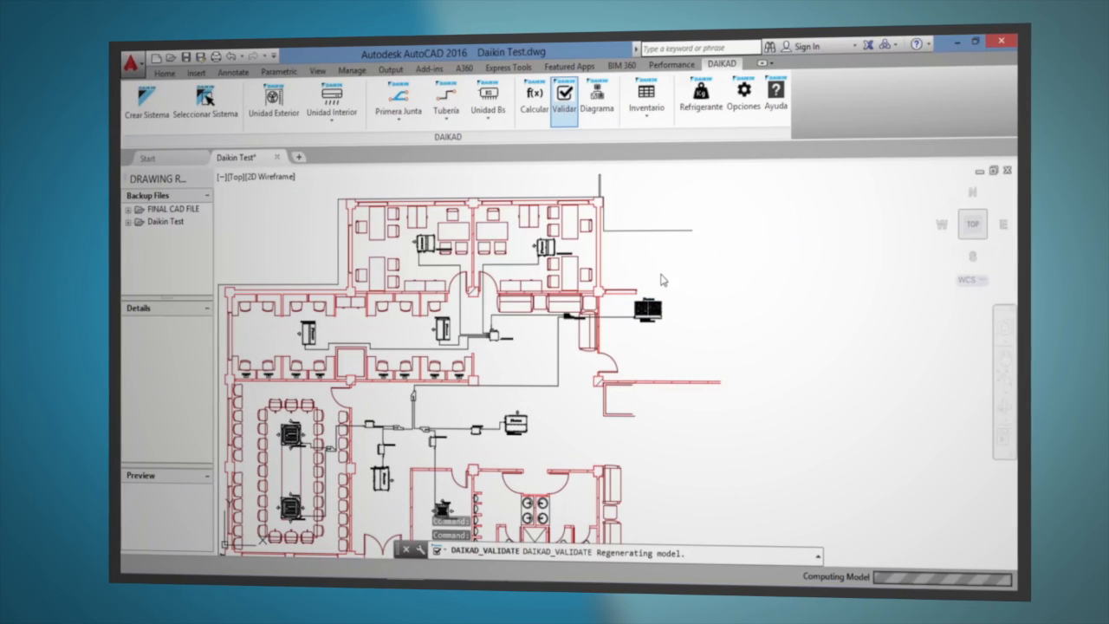
Step: Review the installation check report with its 150 vs 90 height-difference error and close it
left_click(565, 95)
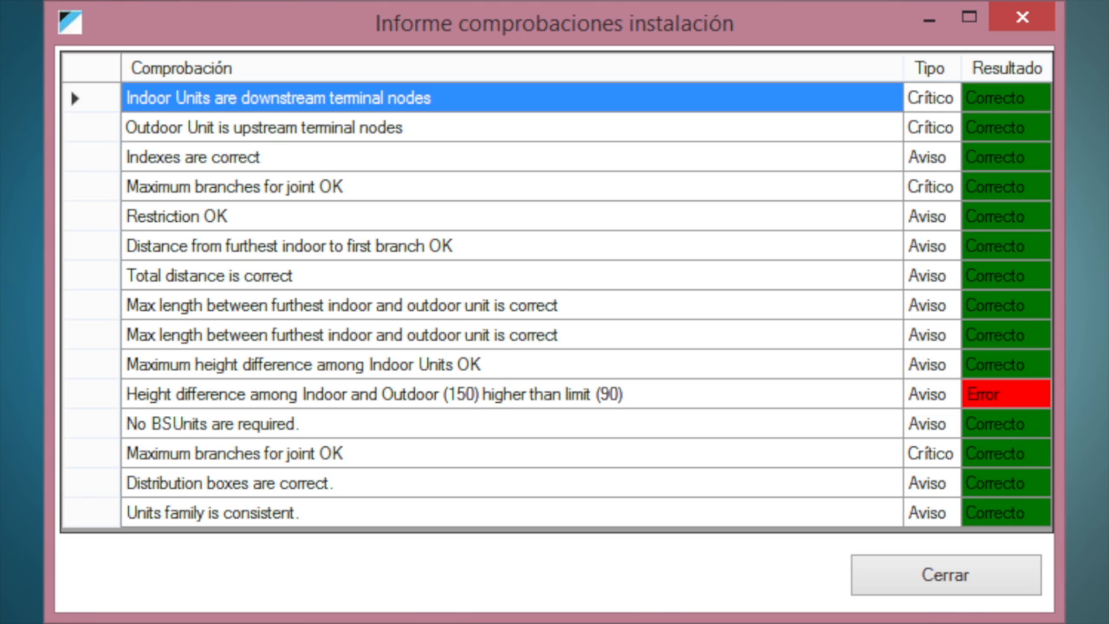
left_click(945, 575)
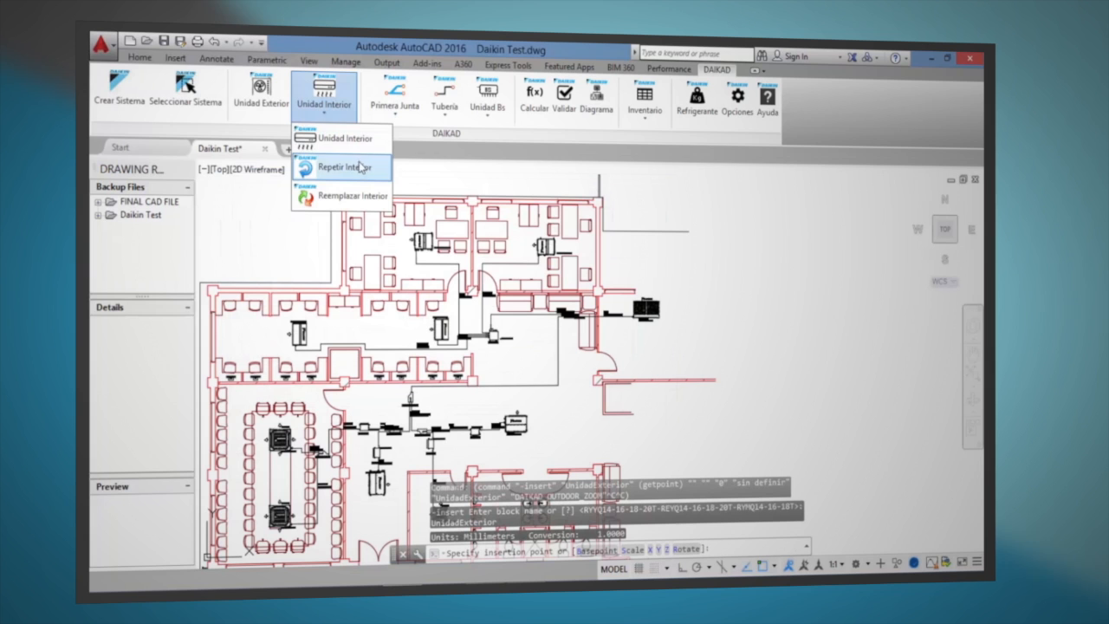
left_click(343, 138)
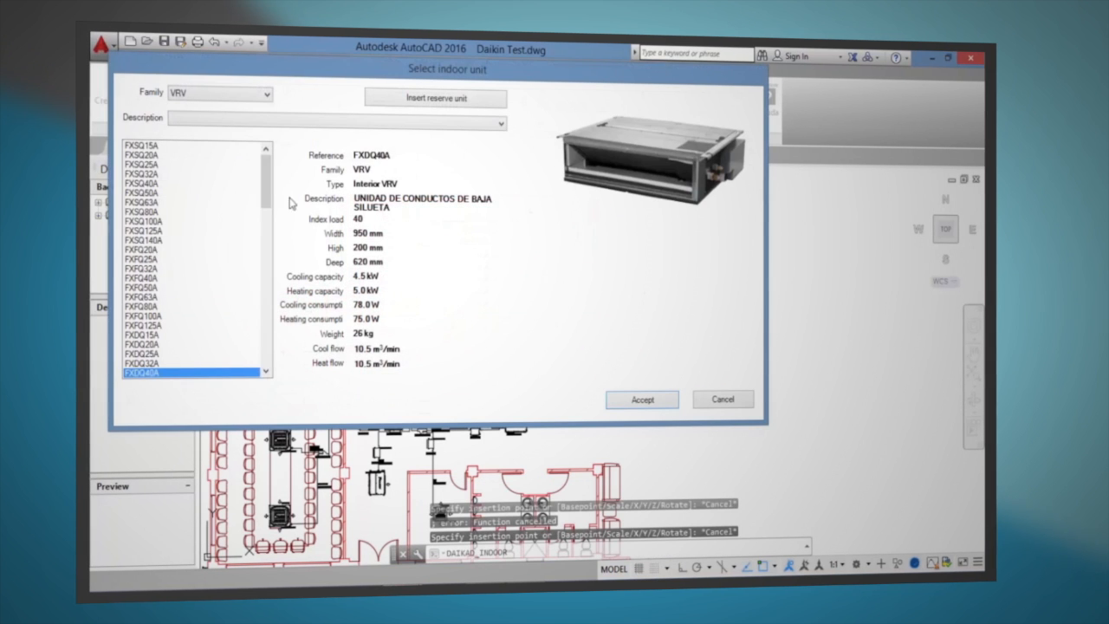
left_click(142, 201)
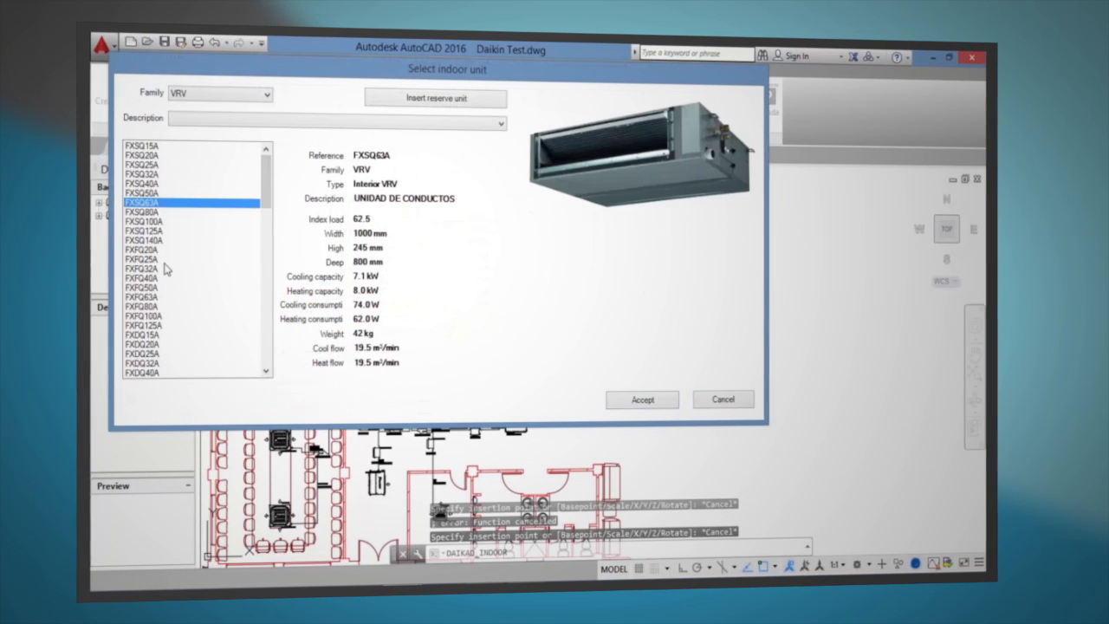
left_click(142, 296)
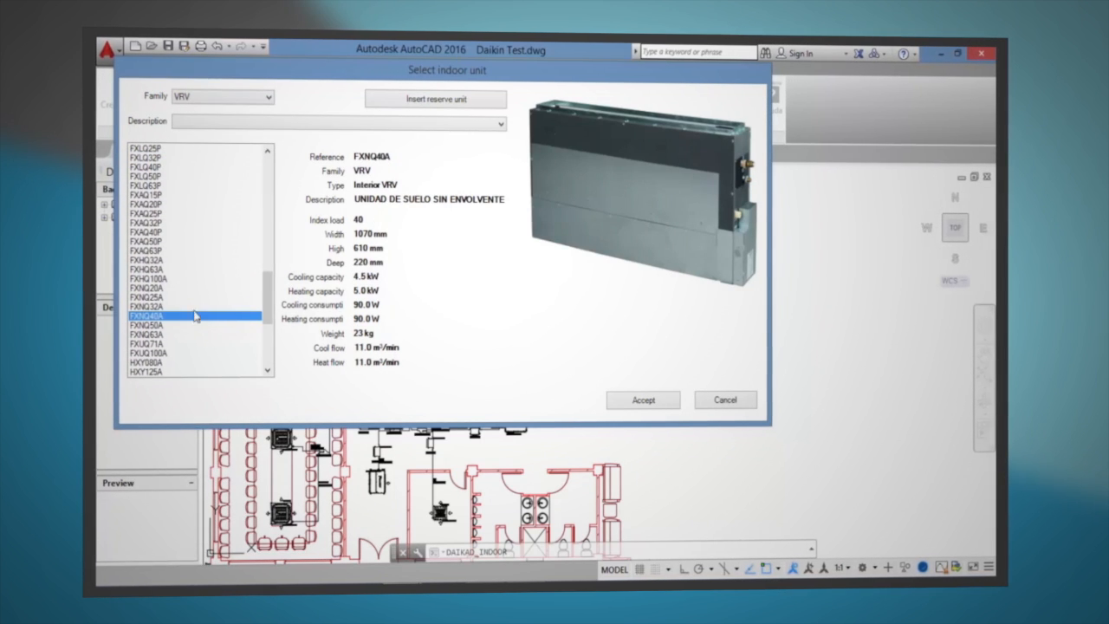
left_click(642, 398)
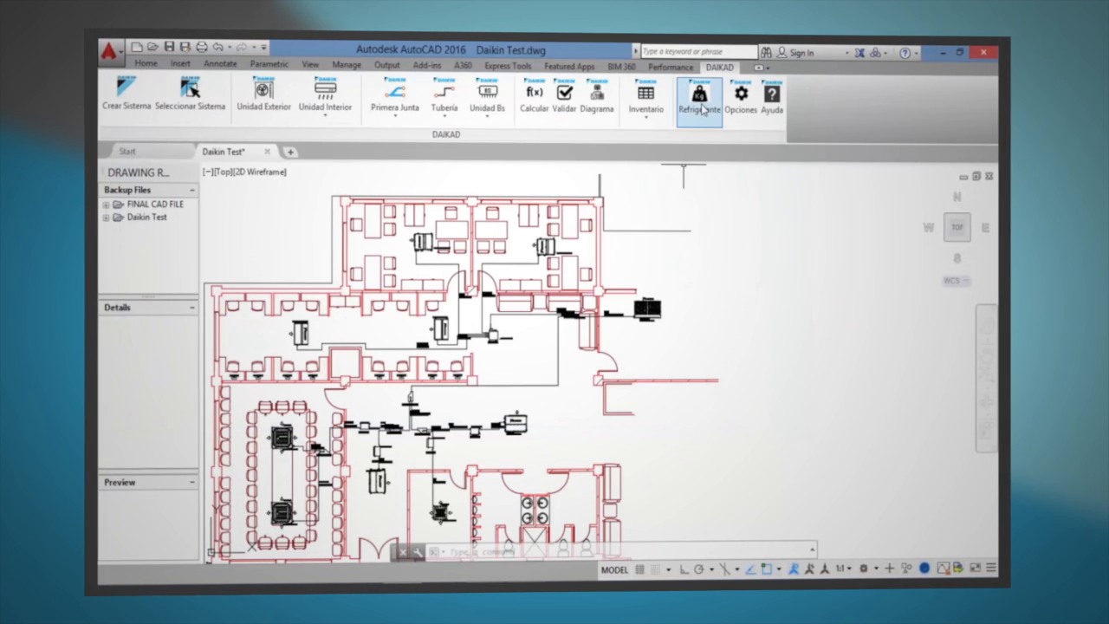
Step: Calculate the refrigerant load in Refrigerante for an 8 x 5 x 3 m room
left_click(698, 95)
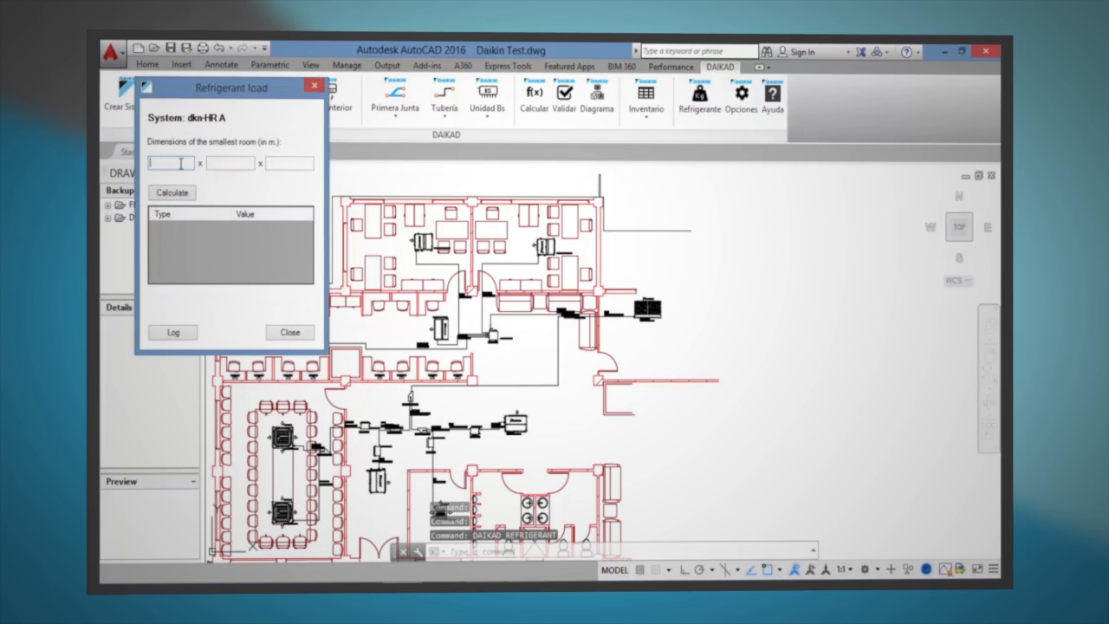
type("8")
left_click(289, 162)
type("3")
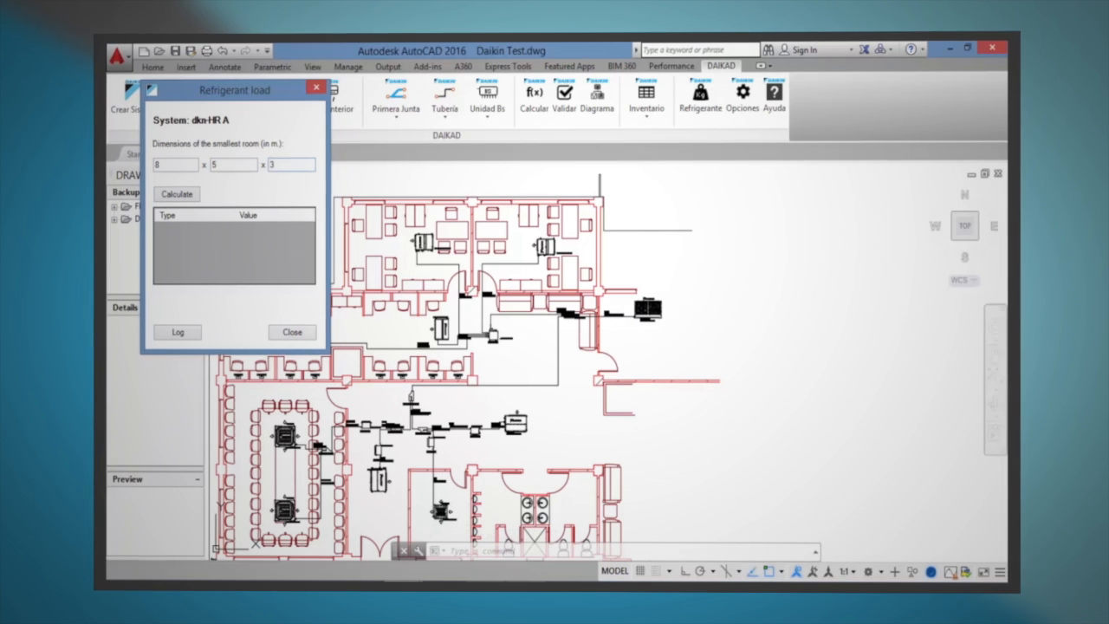
left_click(177, 194)
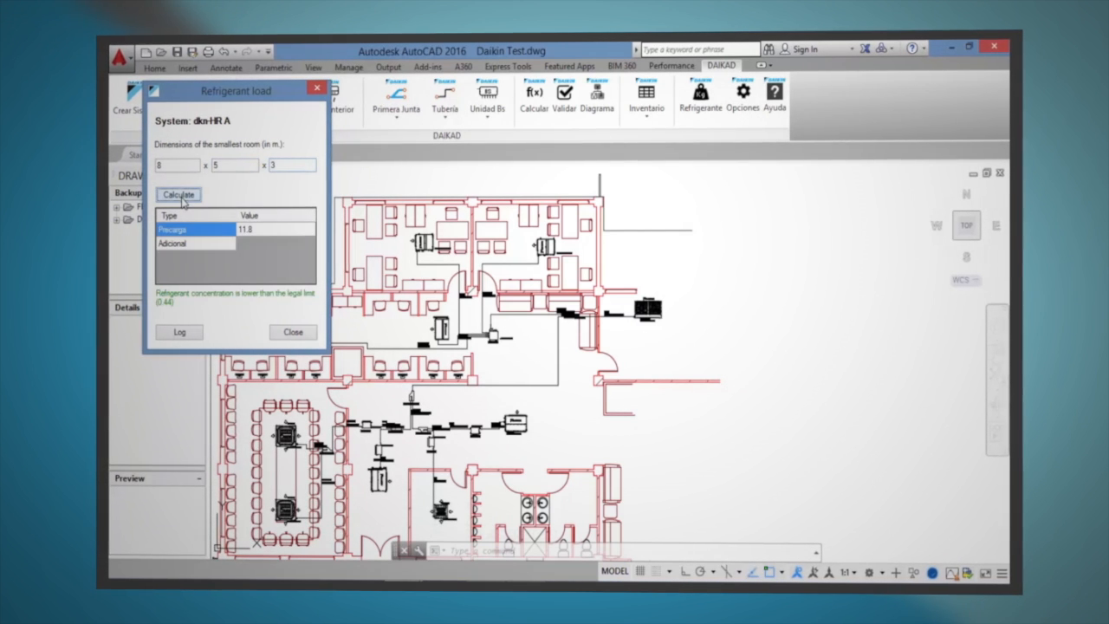
left_click(180, 194)
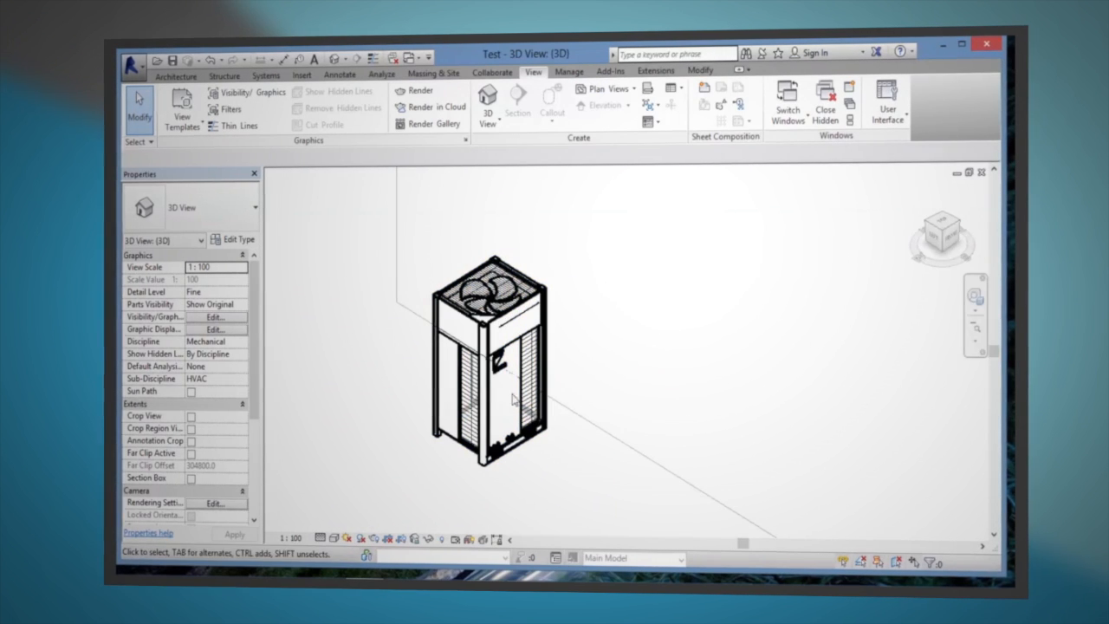
Step: Load the FXAQ-P wall-mounted indoor unit family from the Indoor folder into a 3D view
left_click(506, 390)
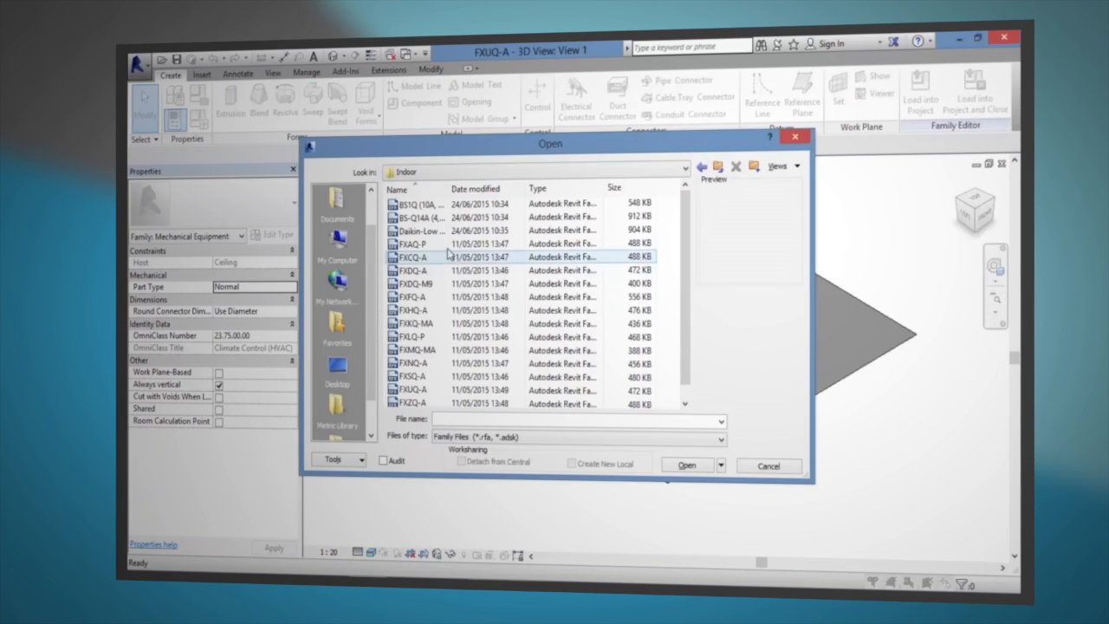
left_click(687, 464)
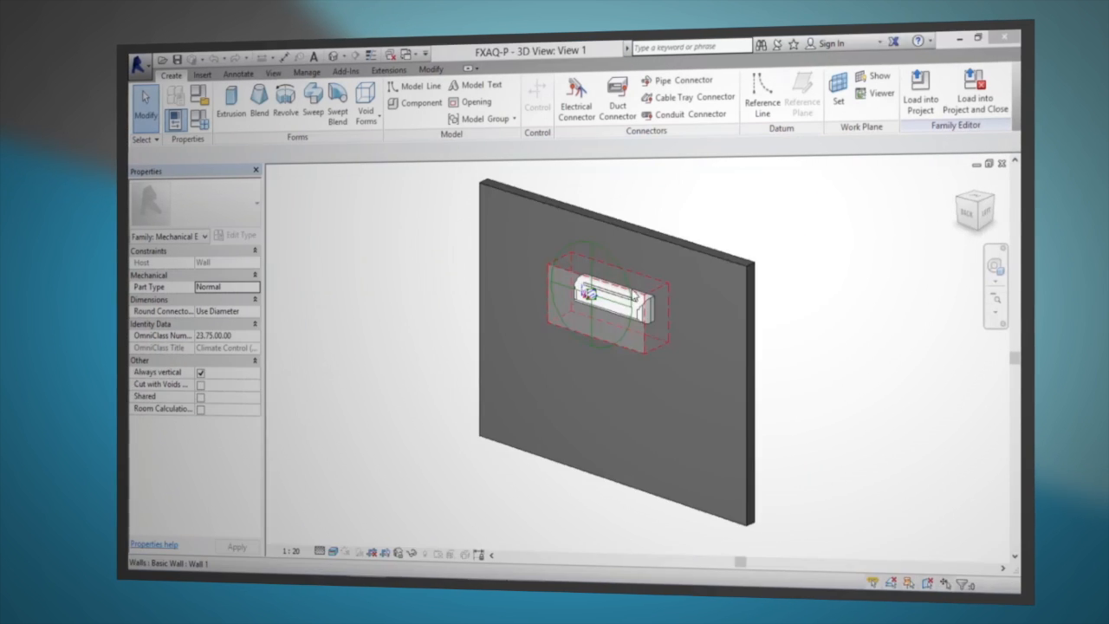